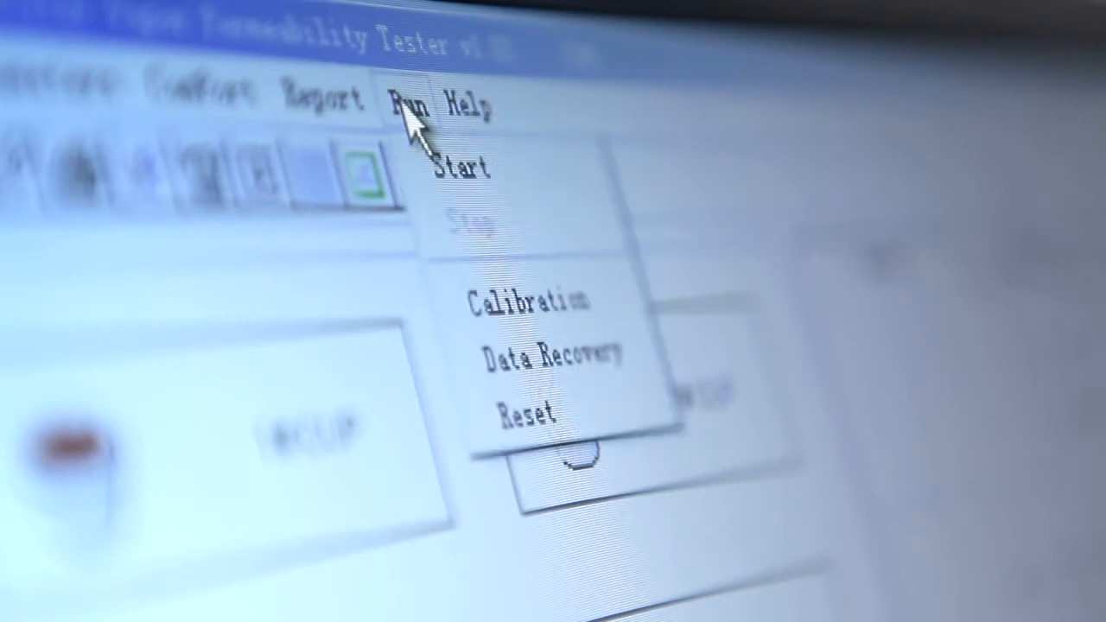
pyautogui.moveTo(553, 358)
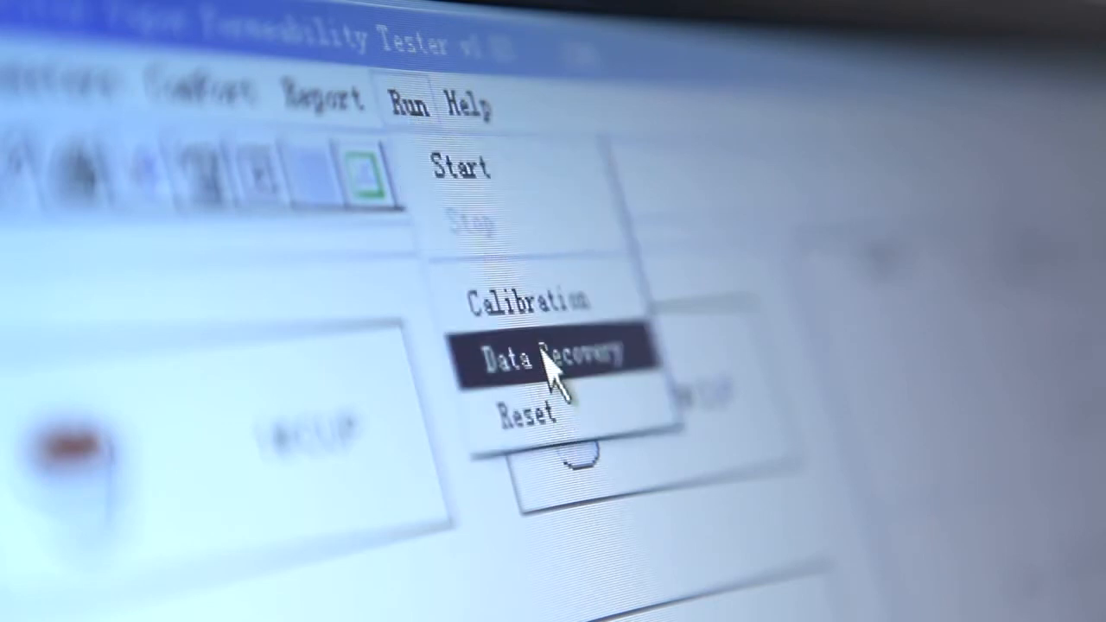
# - Recover the unsaved test data via Data Recovery and confirm keeping it with OK
pyautogui.click(557, 354)
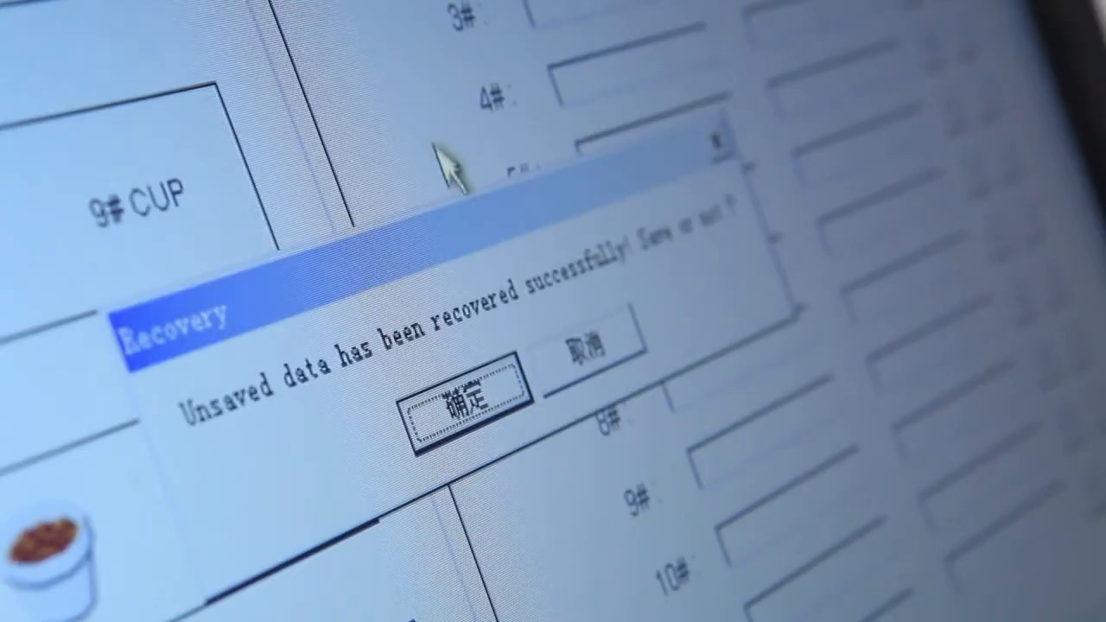
pyautogui.click(449, 410)
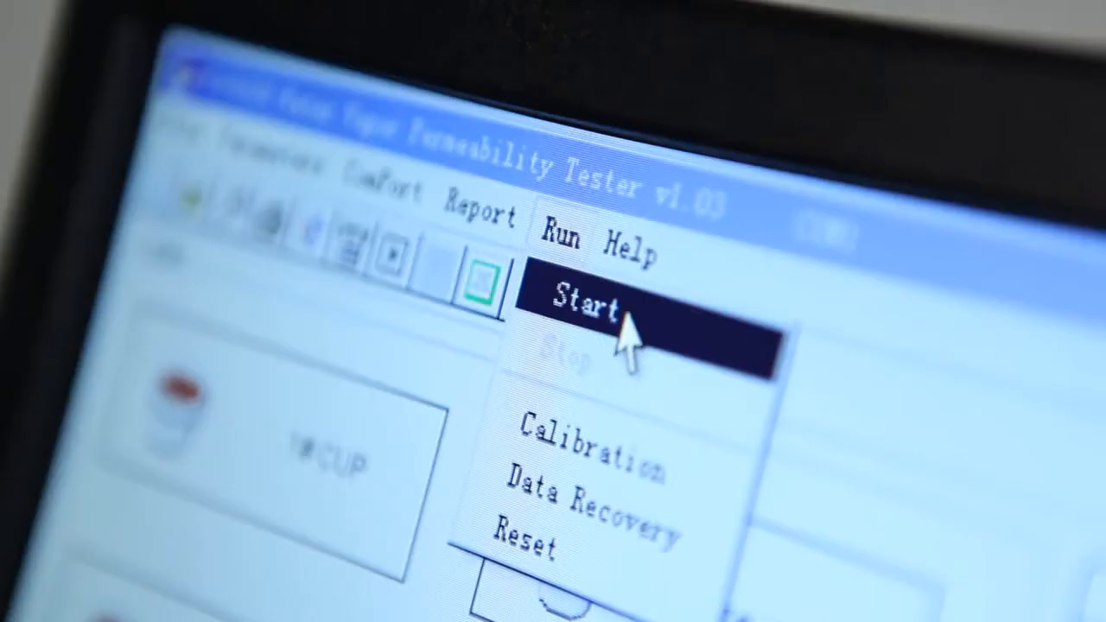
# - Start the permeability test from the Run menu to bring up the cup grid
pyautogui.click(591, 311)
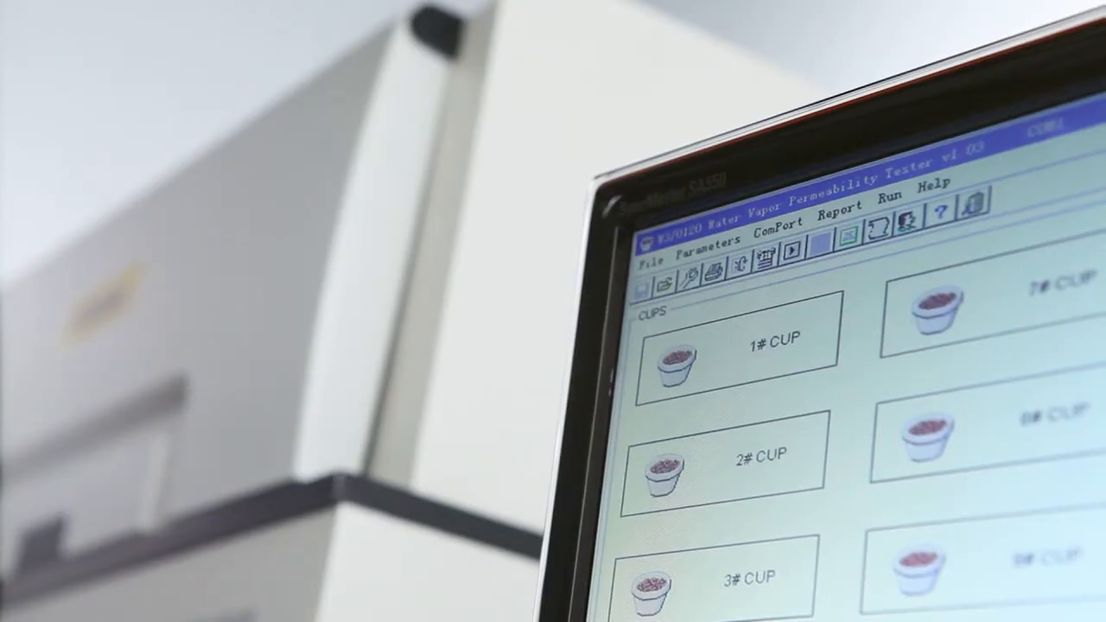